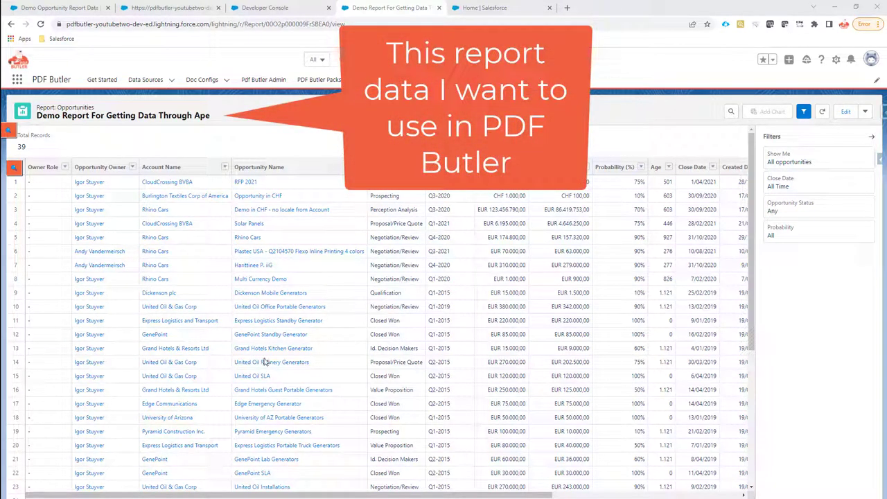
{"action": "mouse_move", "coordinate": [214, 263]}
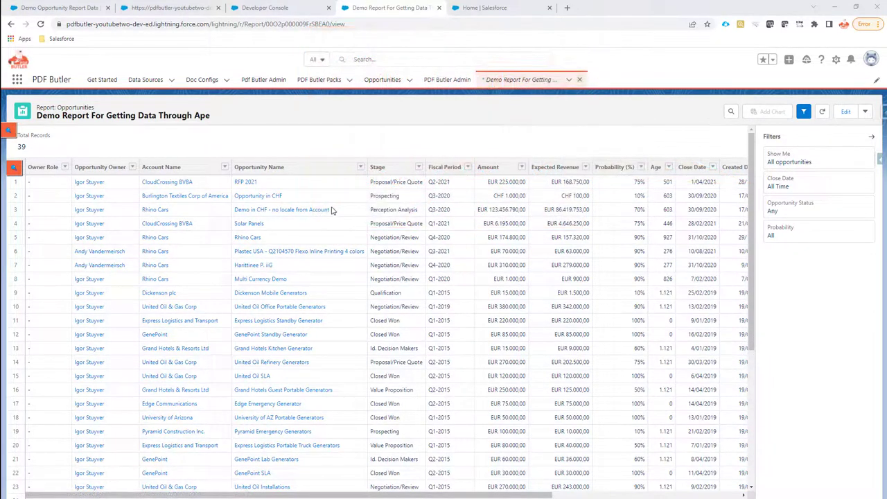
Return to the Salesforce home page listing the Demo Opportunity Report Data template.
{"action": "left_click", "coordinate": [500, 9]}
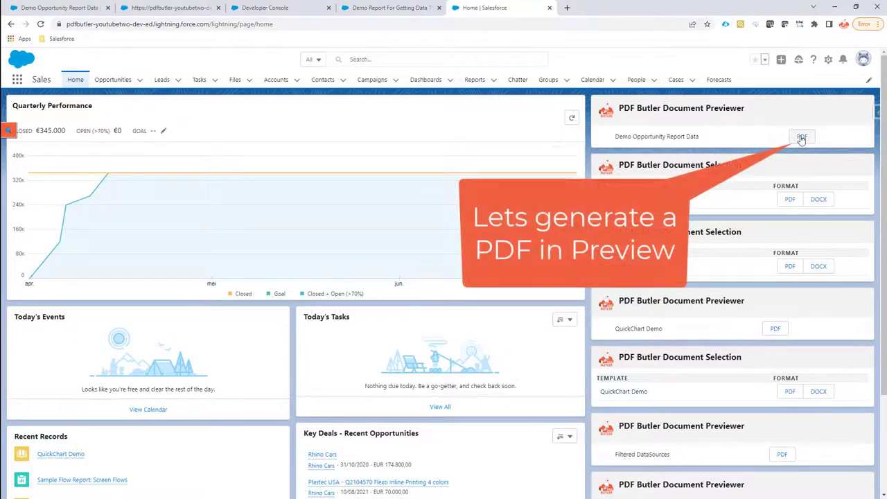
{"action": "left_click", "coordinate": [801, 138]}
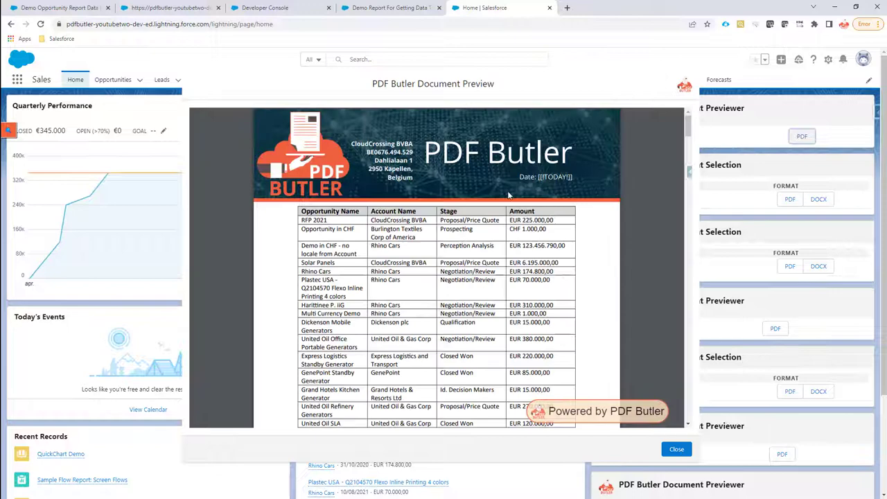
{"action": "scroll", "scroll_direction": "down", "scroll_amount": 3}
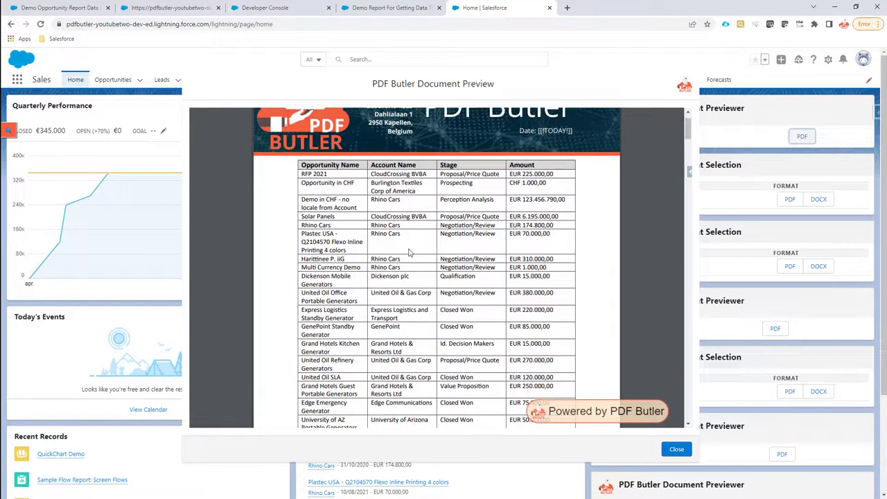
{"action": "scroll", "scroll_direction": "down", "scroll_amount": 3}
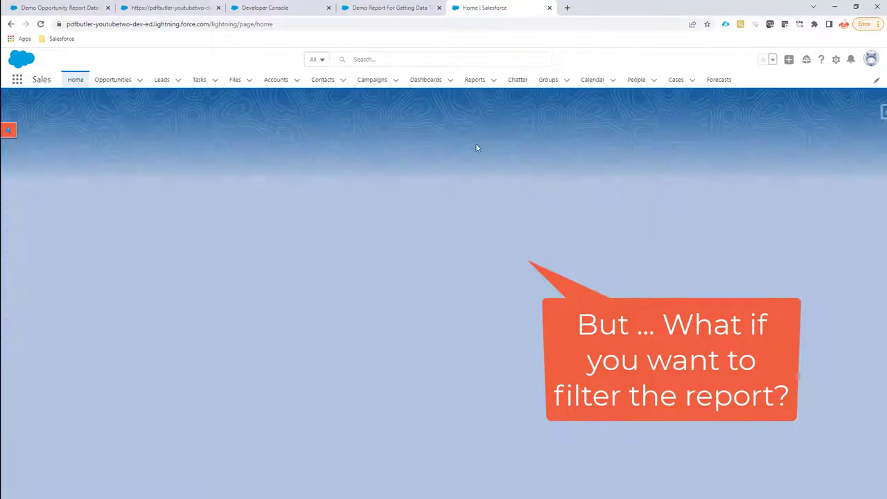
{"action": "left_click", "coordinate": [388, 8]}
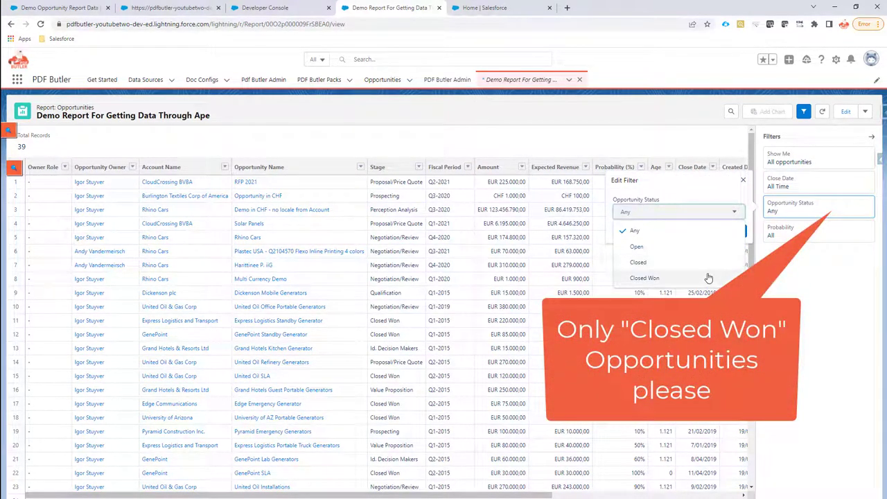
Filter the demo report to Closed Won opportunities, save it, and return home.
{"action": "left_click", "coordinate": [643, 277]}
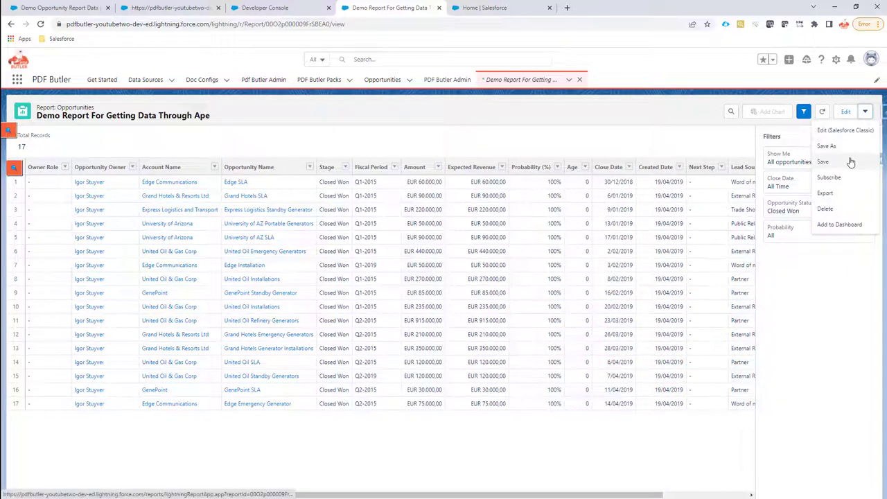
{"action": "left_click", "coordinate": [824, 161]}
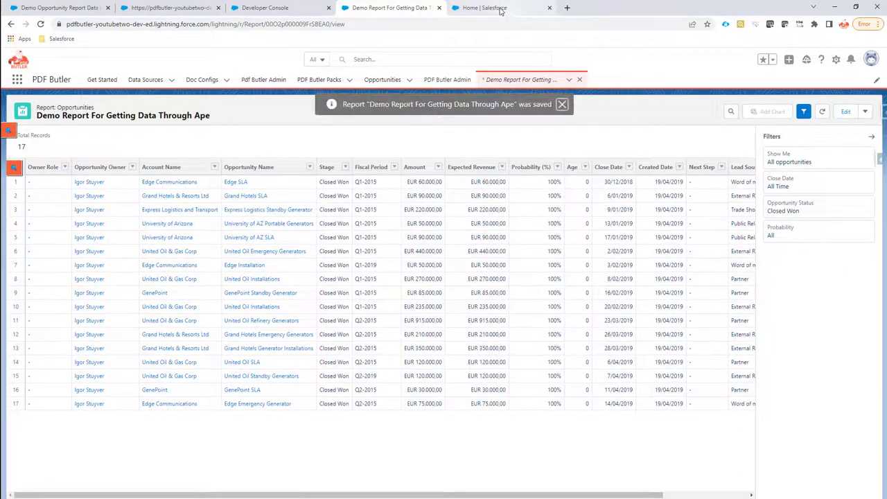
{"action": "left_click", "coordinate": [483, 9]}
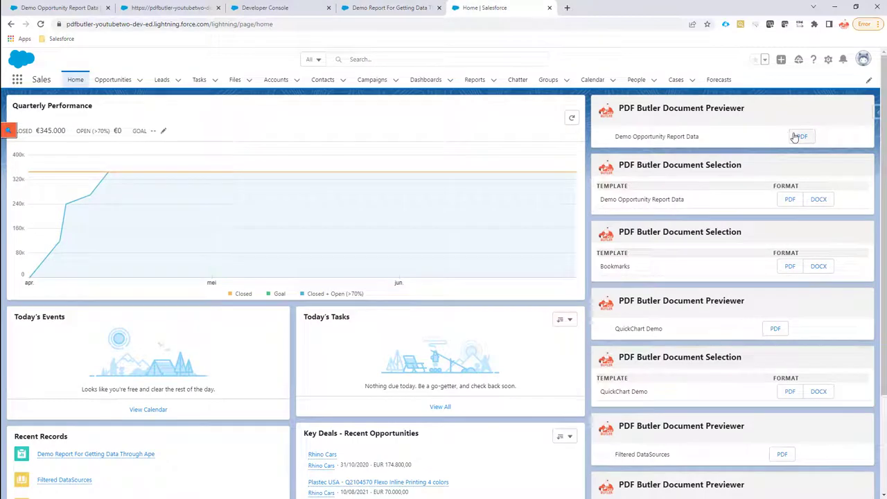
Preview the PDF showing only Closed Won opportunities, then return to the filtered report.
{"action": "left_click", "coordinate": [801, 136]}
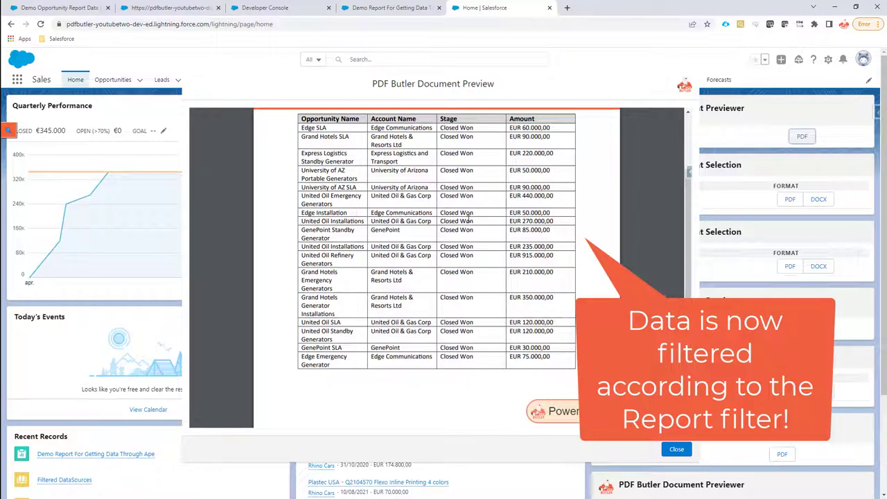
{"action": "left_click", "coordinate": [677, 449]}
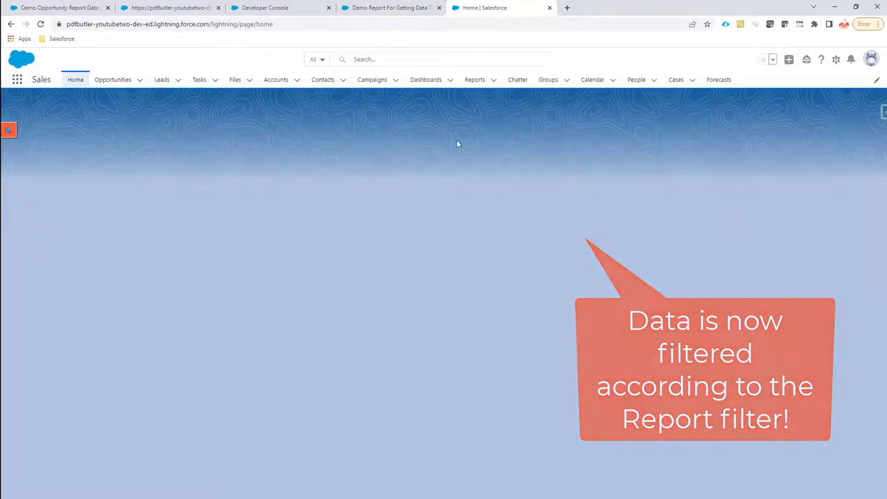
{"action": "left_click", "coordinate": [391, 9]}
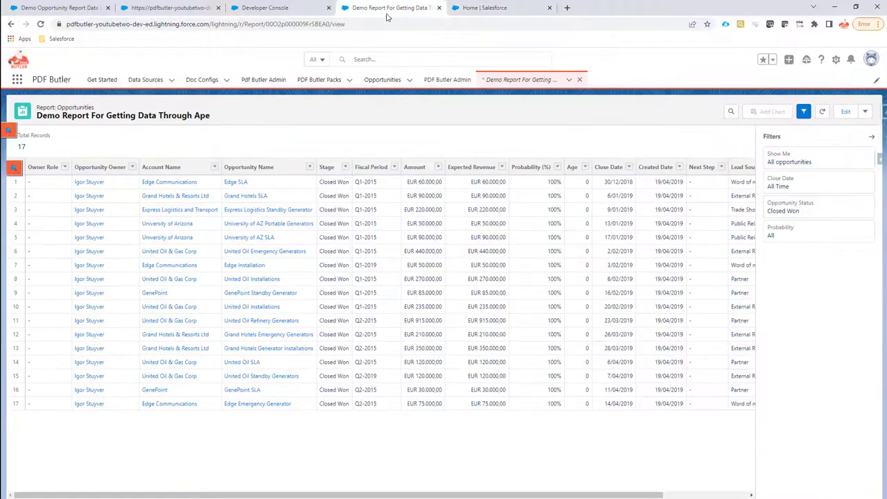
Switch the Opportunity Status filter from Closed Won to Open, apply it, and return home.
{"action": "left_click", "coordinate": [818, 206]}
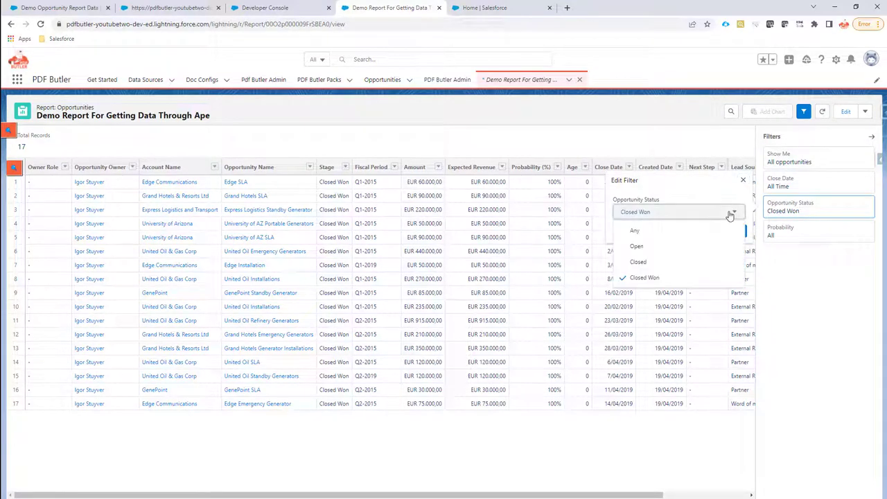
{"action": "left_click", "coordinate": [636, 247]}
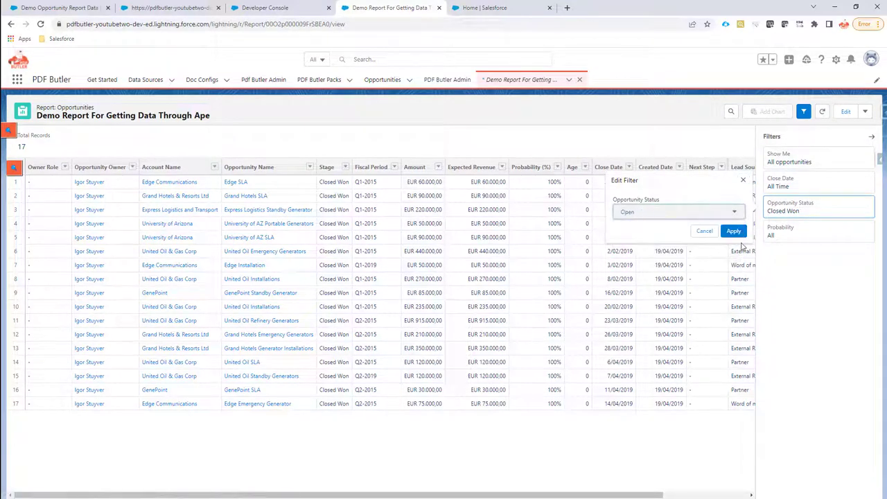
{"action": "left_click", "coordinate": [734, 230]}
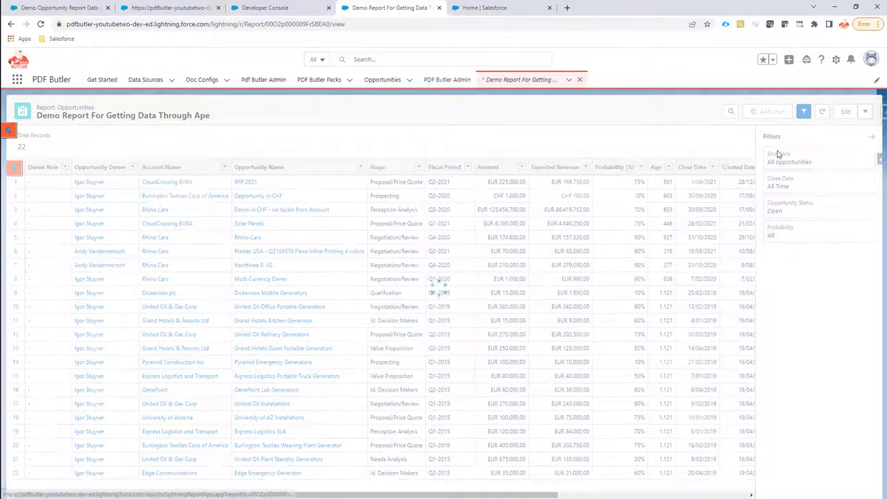
{"action": "left_click", "coordinate": [501, 9]}
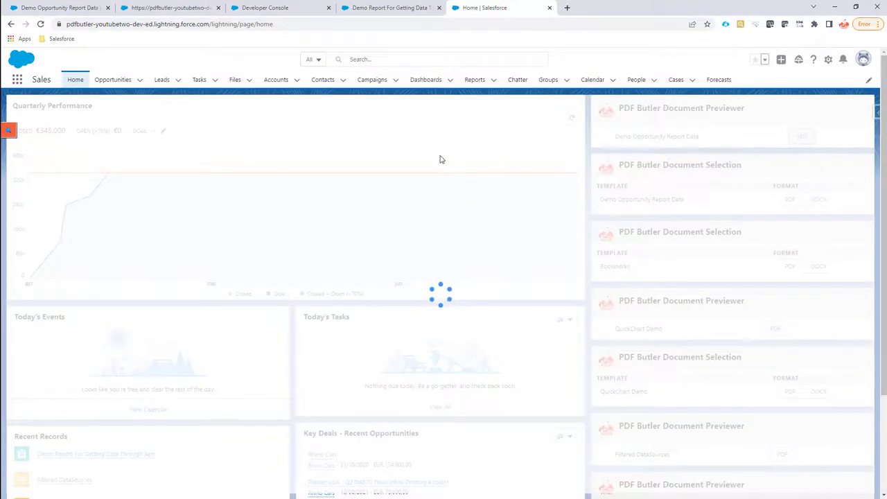
Generate the PDF preview now listing the report's 22 open opportunities and review it.
{"action": "left_click", "coordinate": [801, 136]}
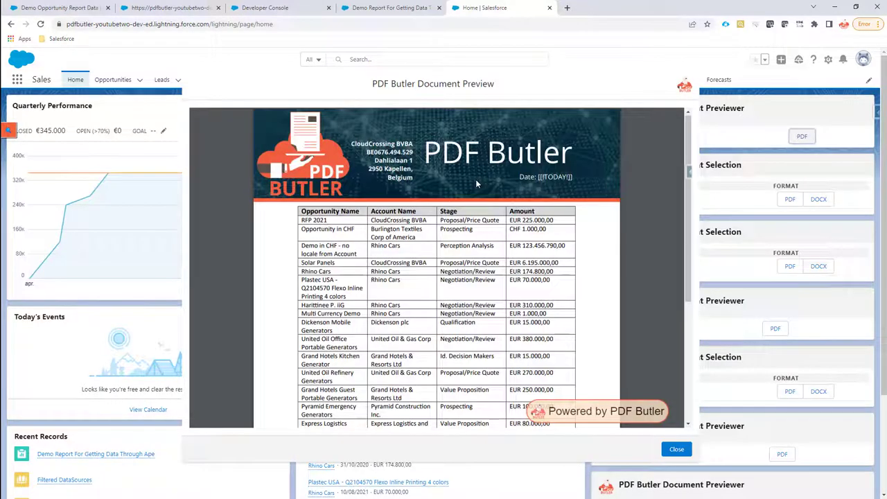
{"action": "scroll", "scroll_direction": "down", "scroll_amount": 3}
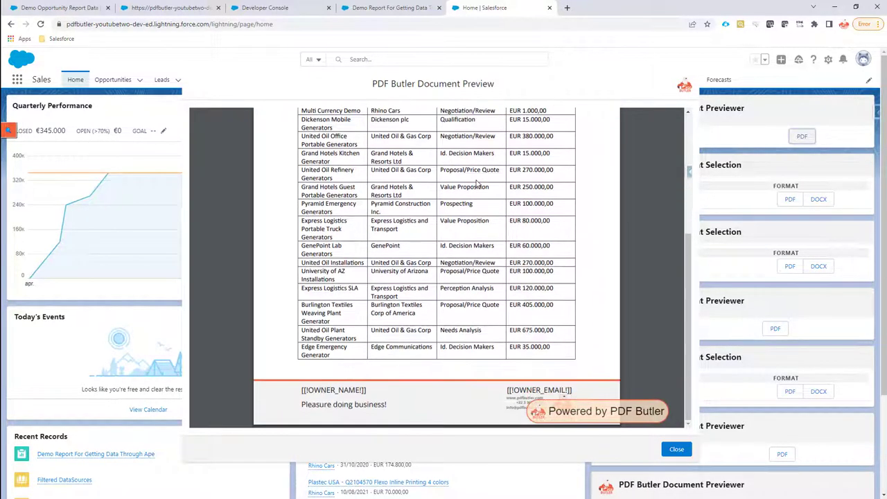
{"action": "scroll", "scroll_direction": "up", "scroll_amount": 3}
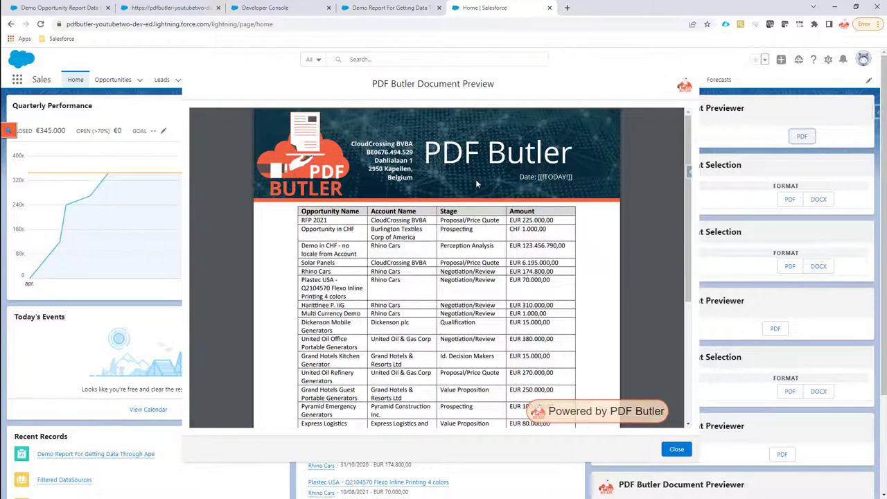
{"action": "mouse_move", "coordinate": [486, 196]}
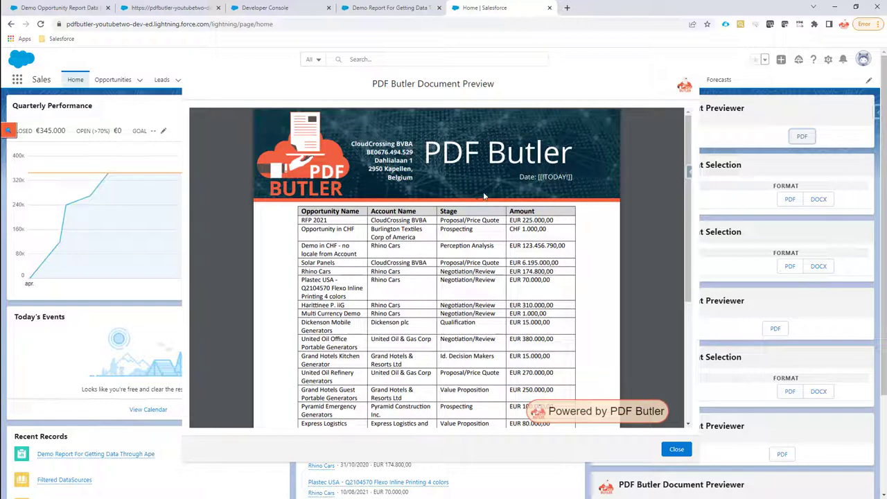